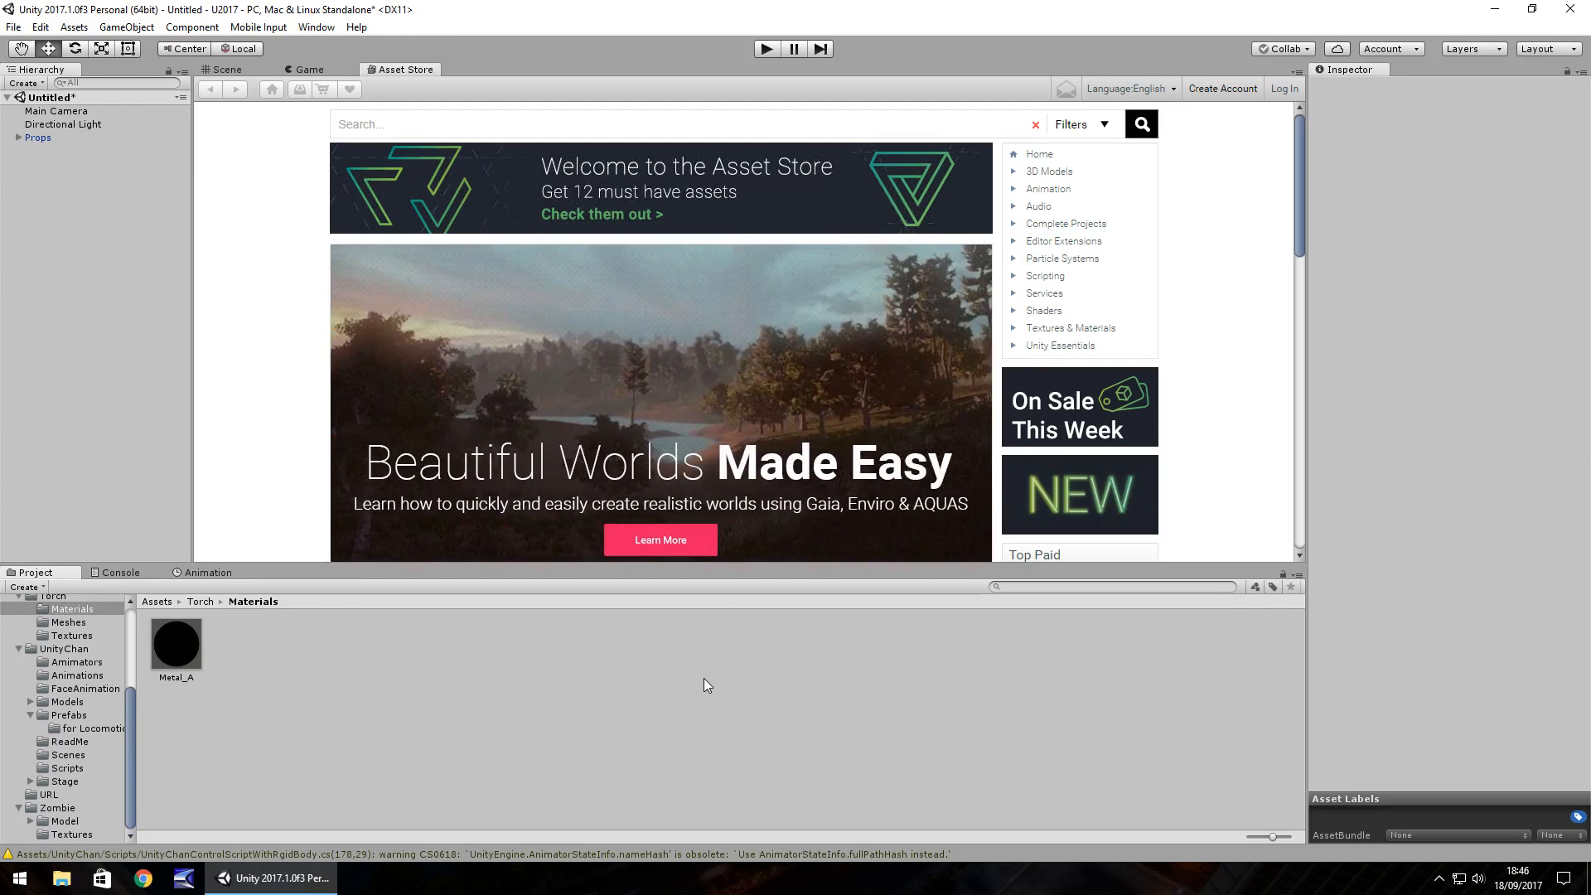
mouse_move(792, 713)
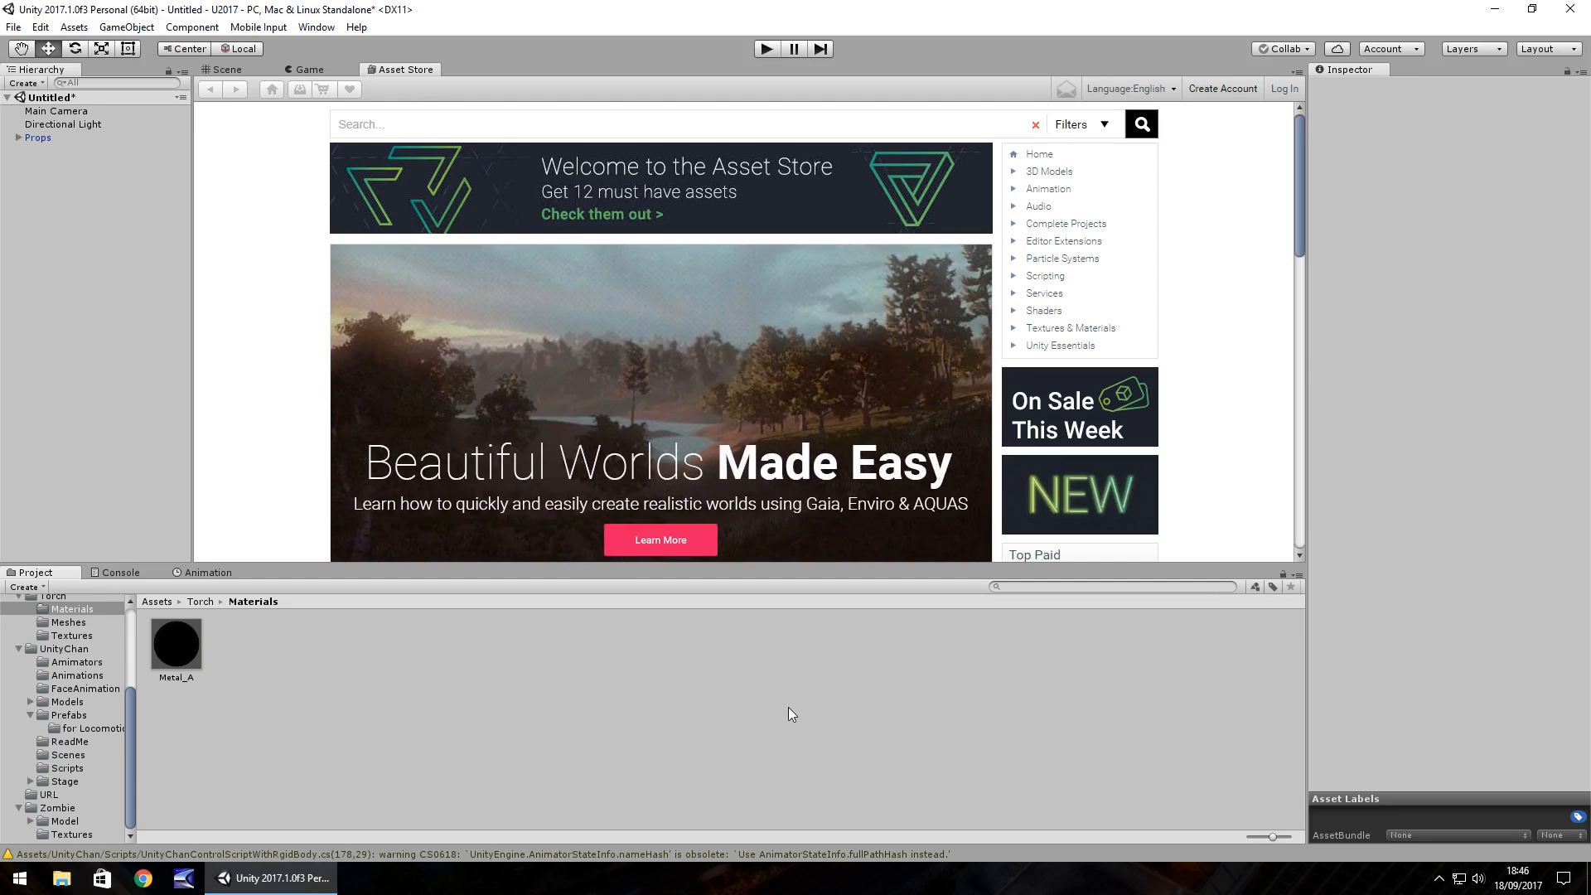
mouse_move(606, 409)
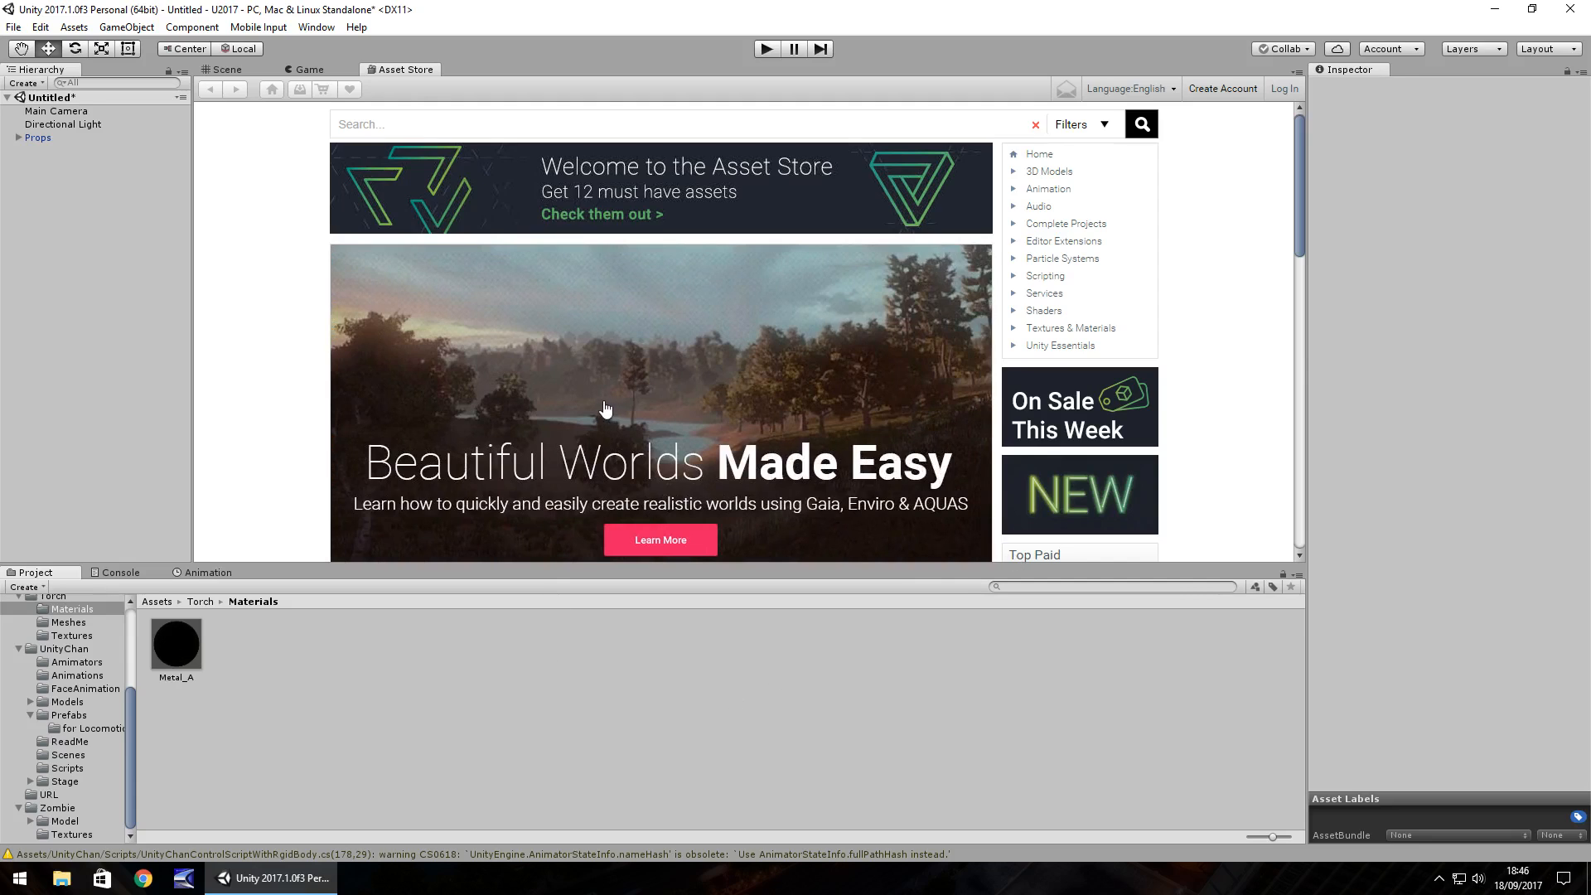
mouse_move(965, 260)
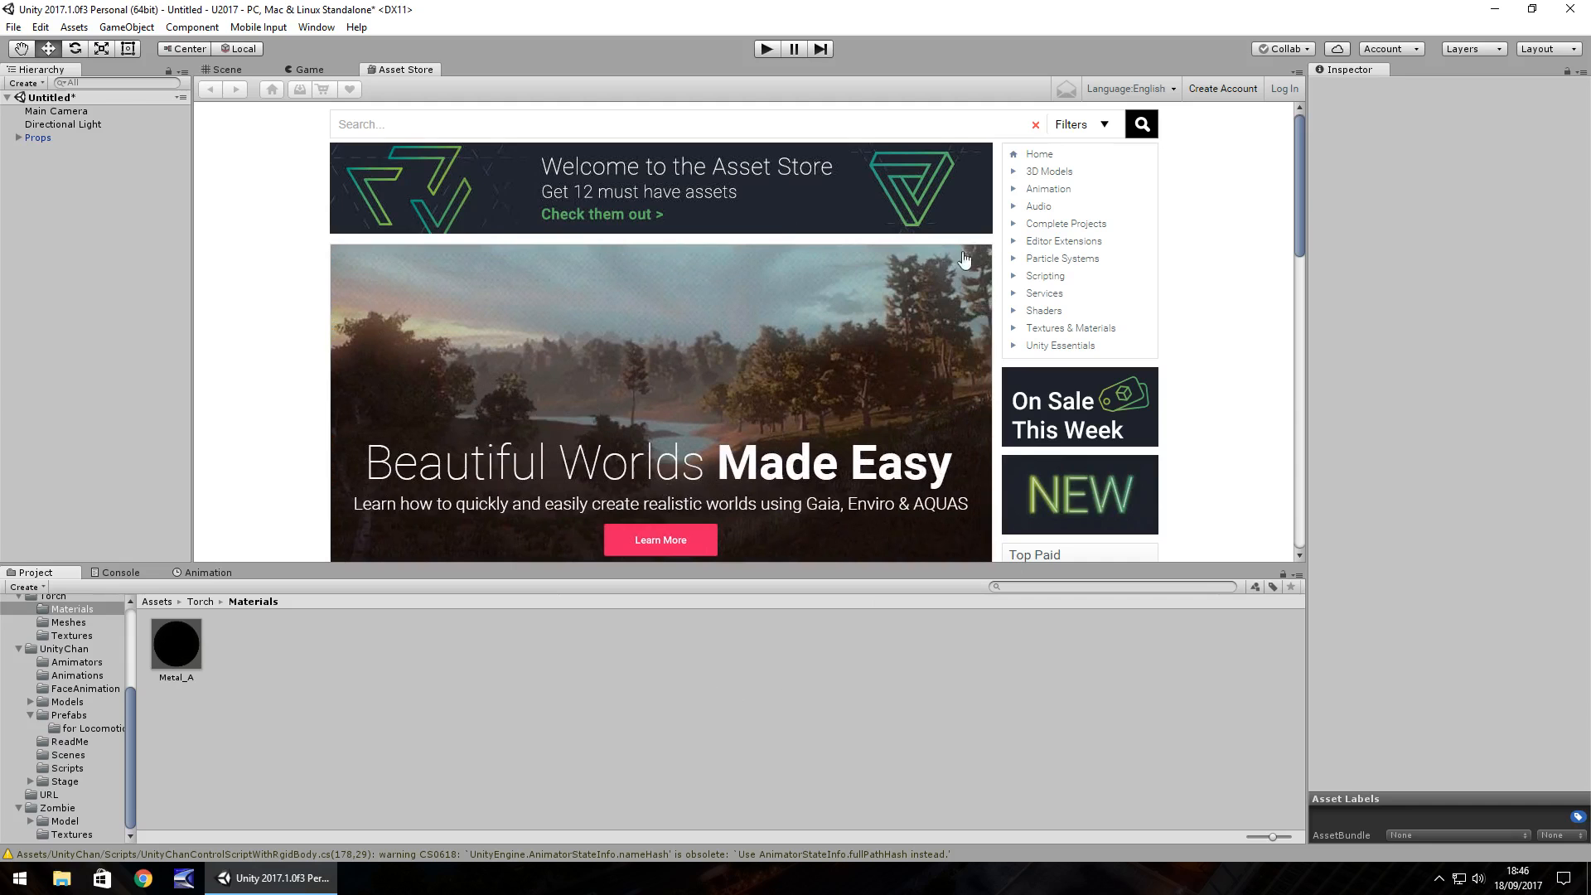
mouse_move(713, 273)
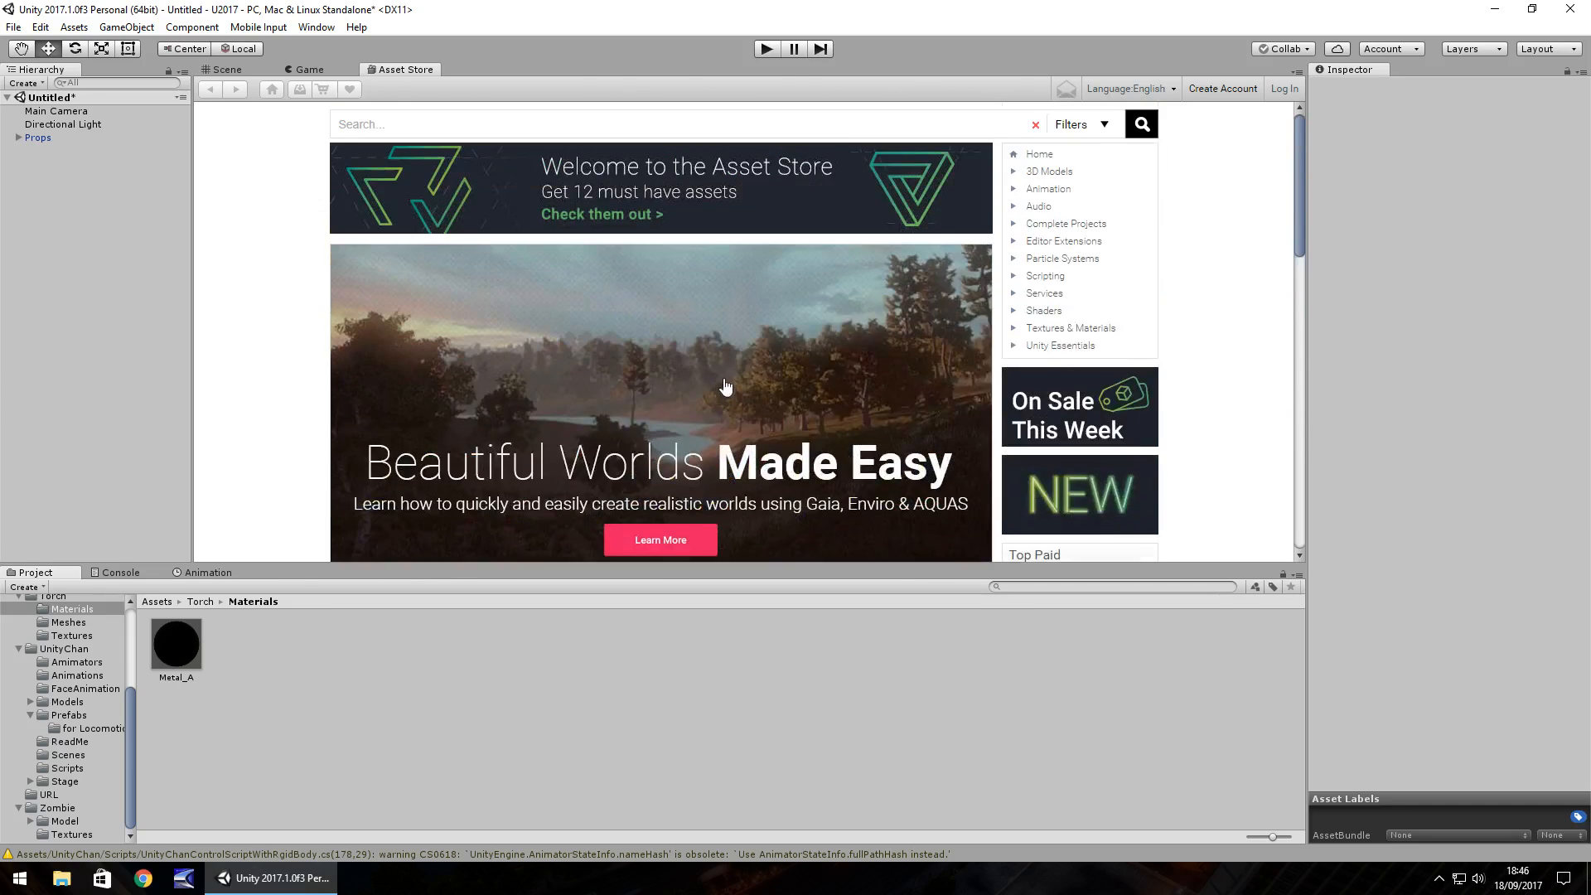
Step: Scroll down the Asset Store home toward the Enviro - Sky and Weather banner
scroll(down, 3)
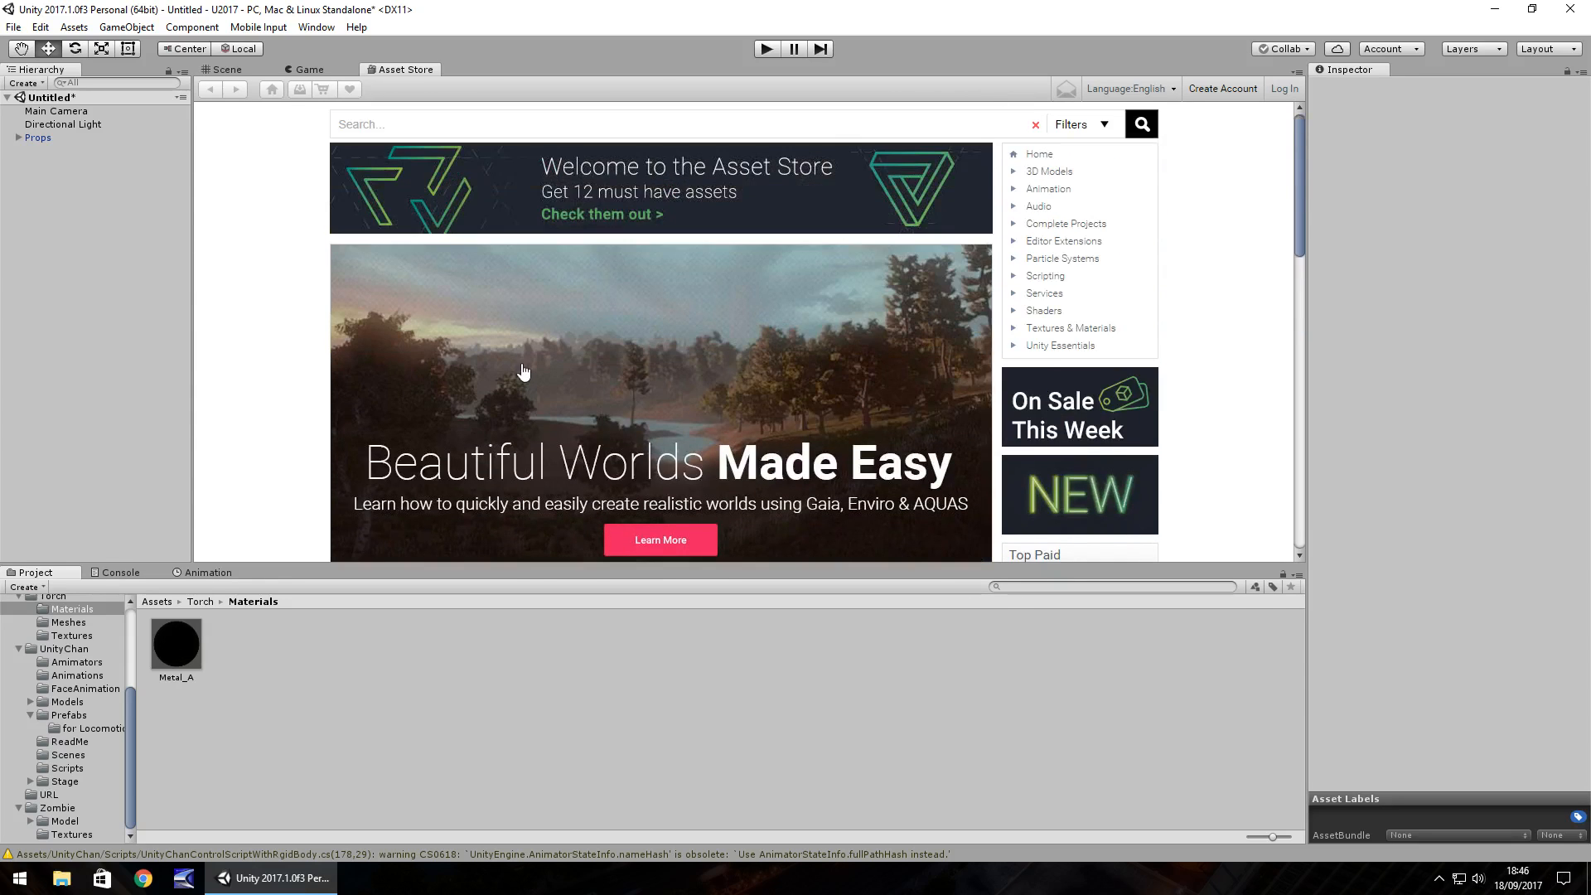
scroll(down, 3)
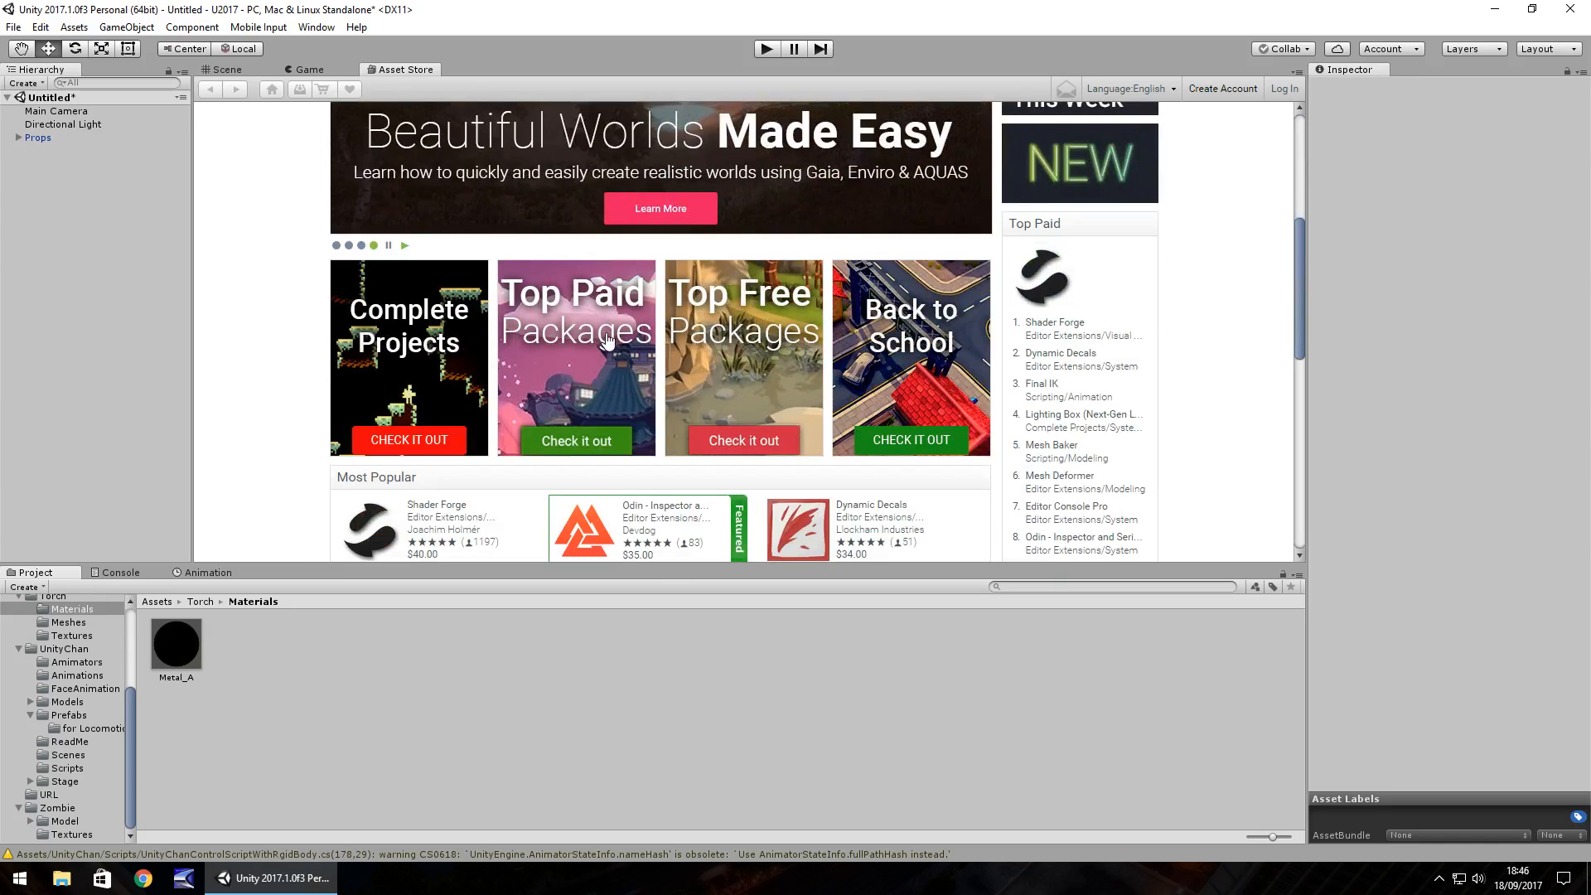
mouse_move(635, 360)
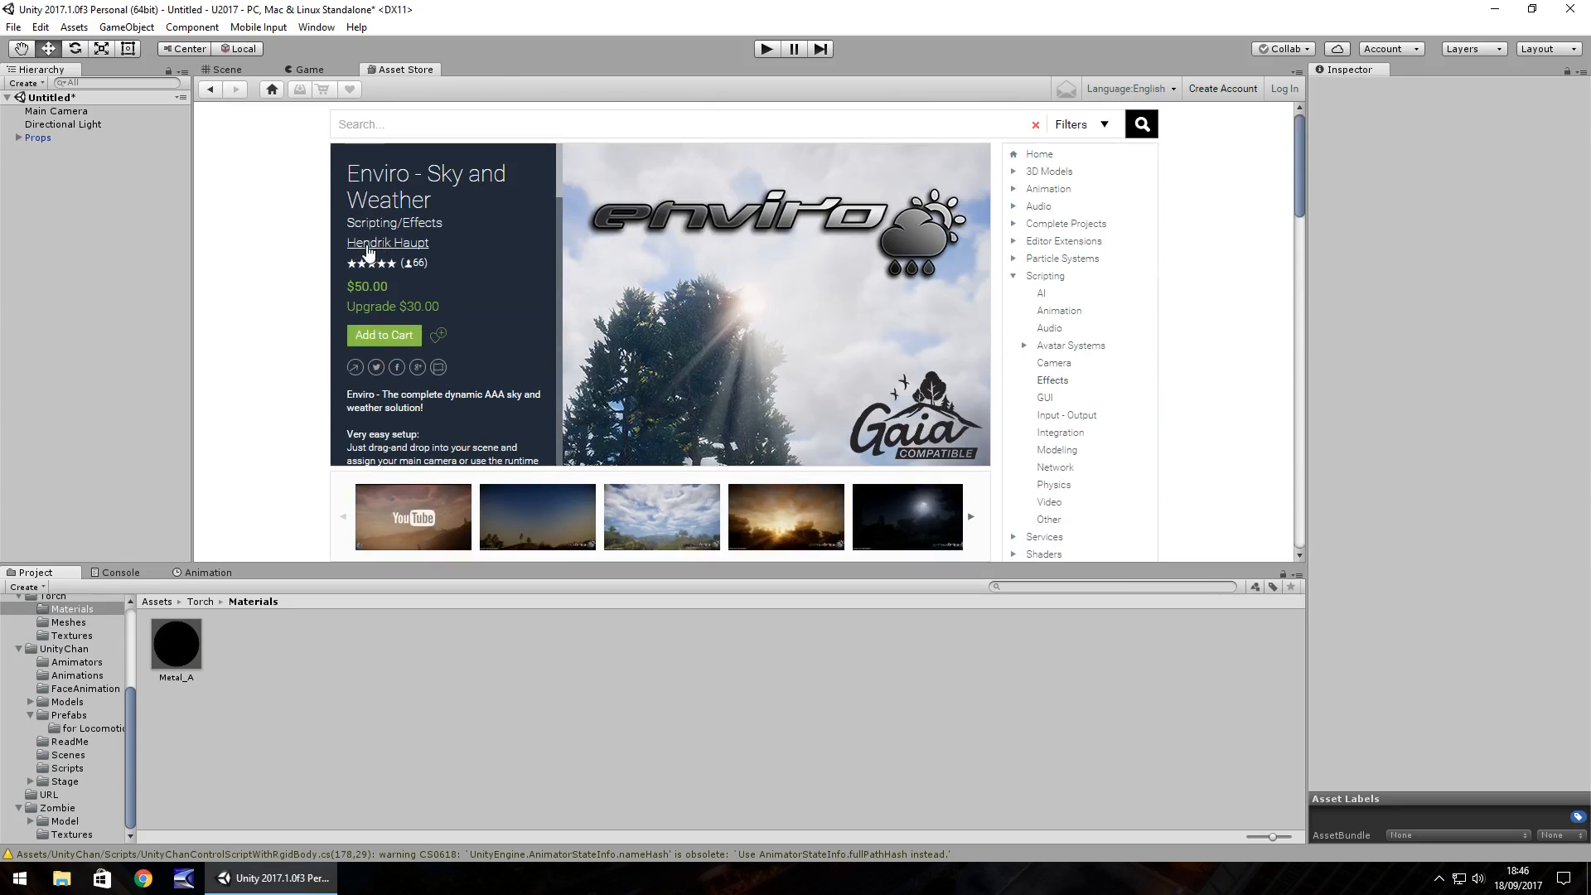
click(388, 242)
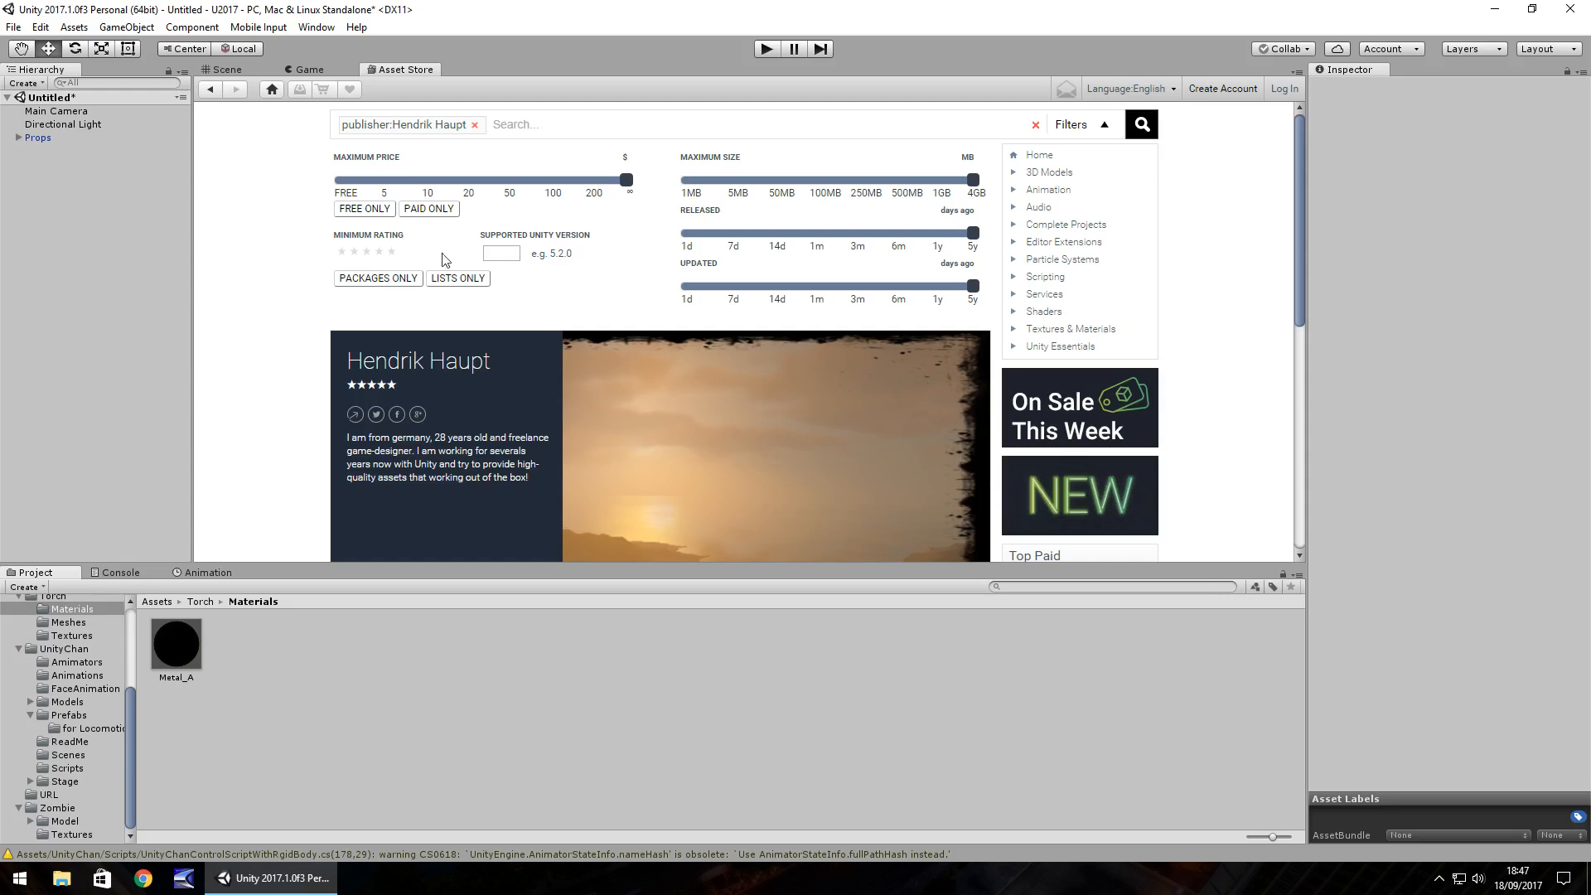
mouse_move(587, 265)
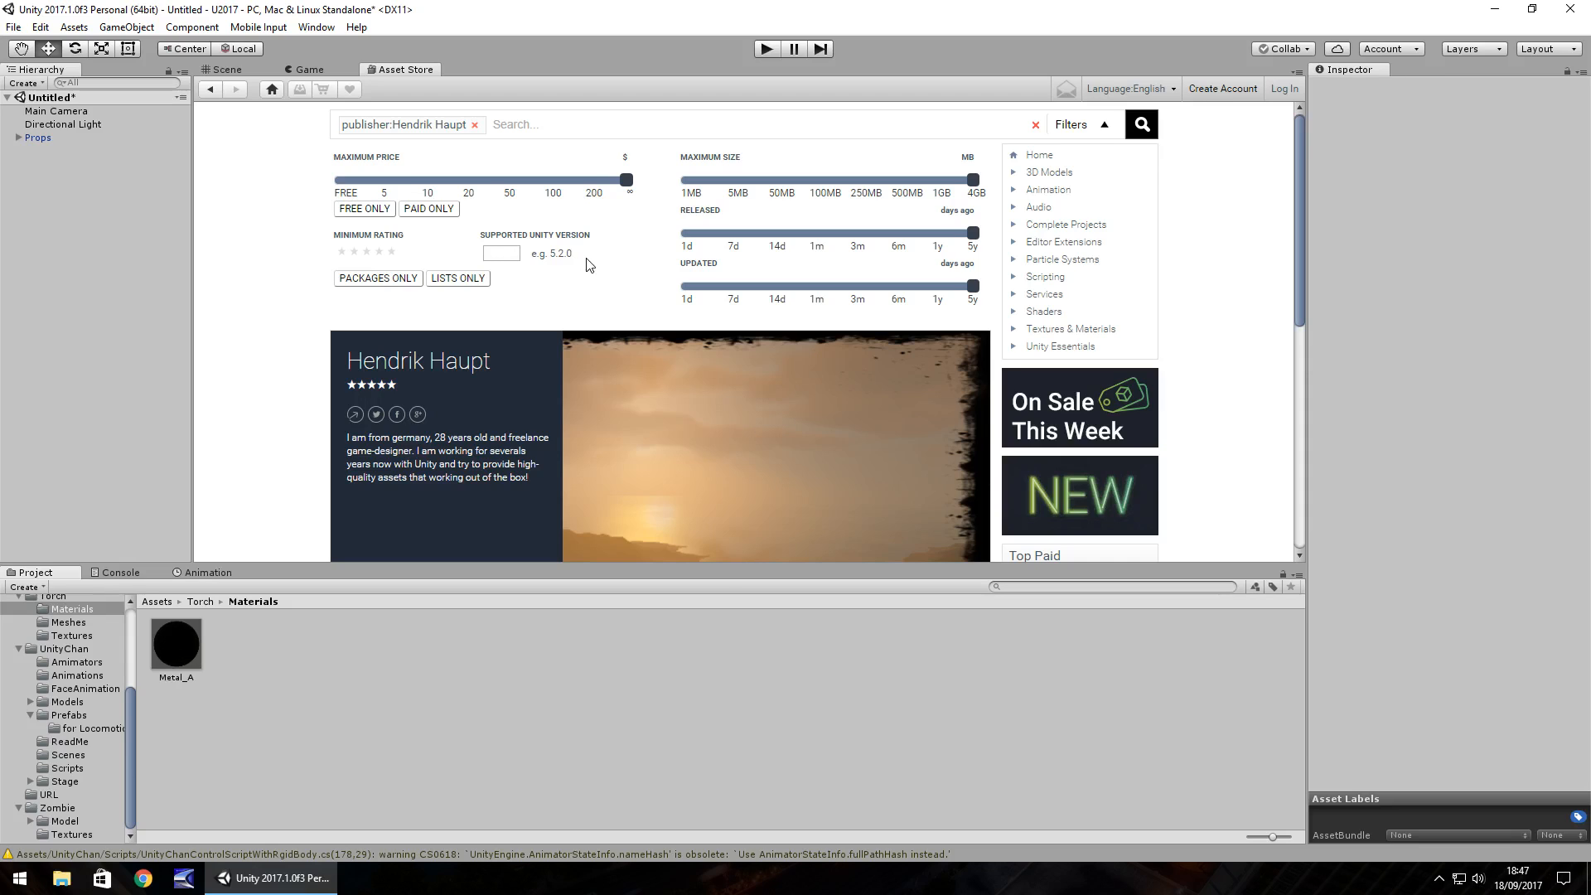
mouse_move(205, 110)
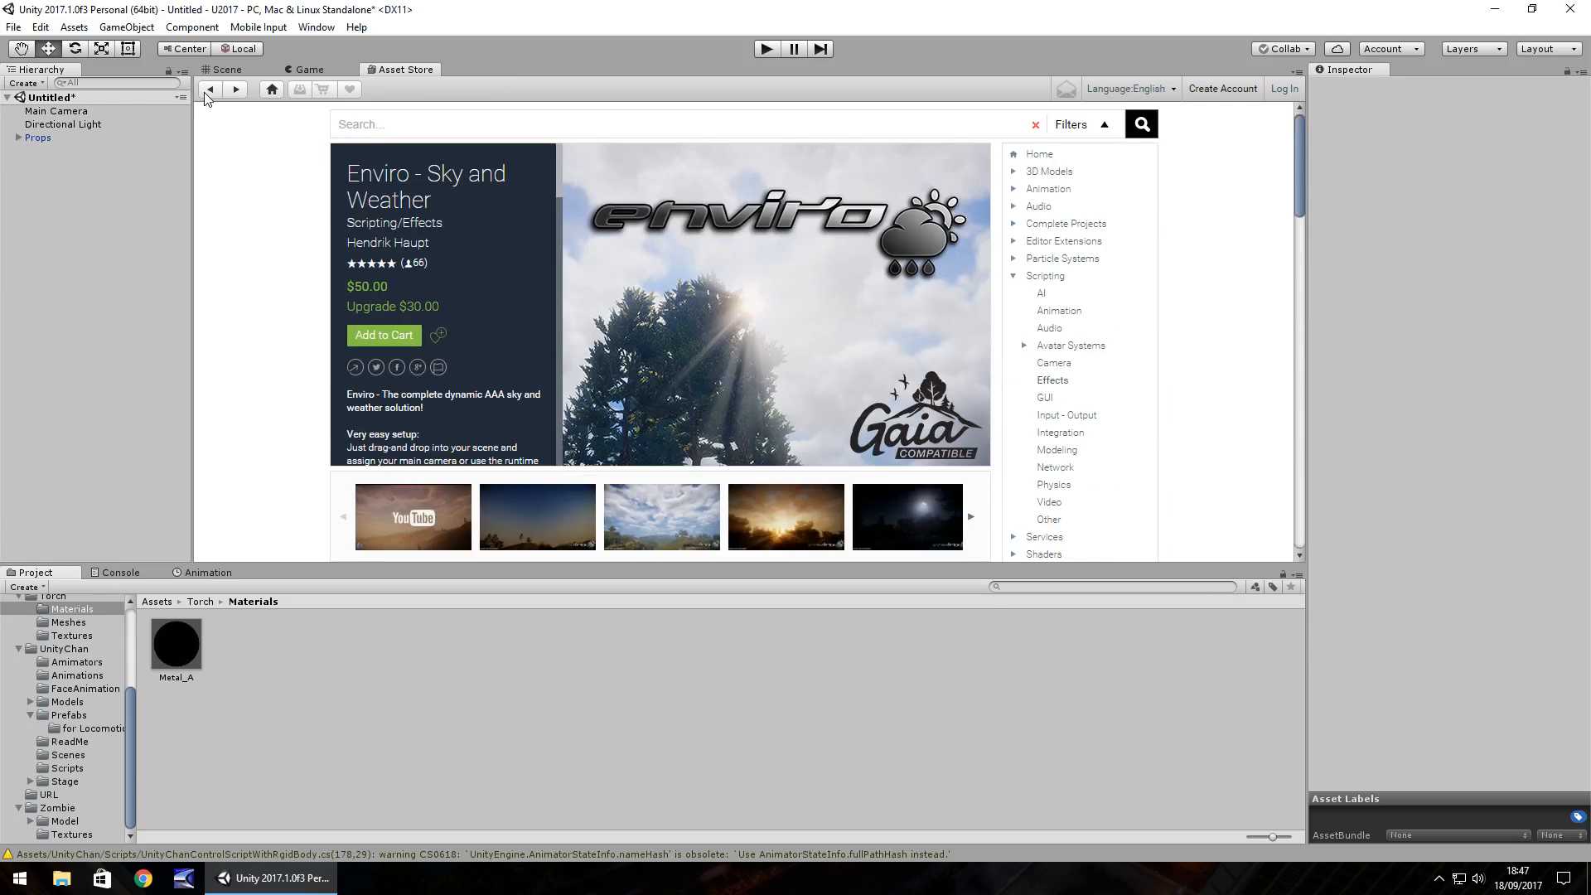
mouse_move(205, 98)
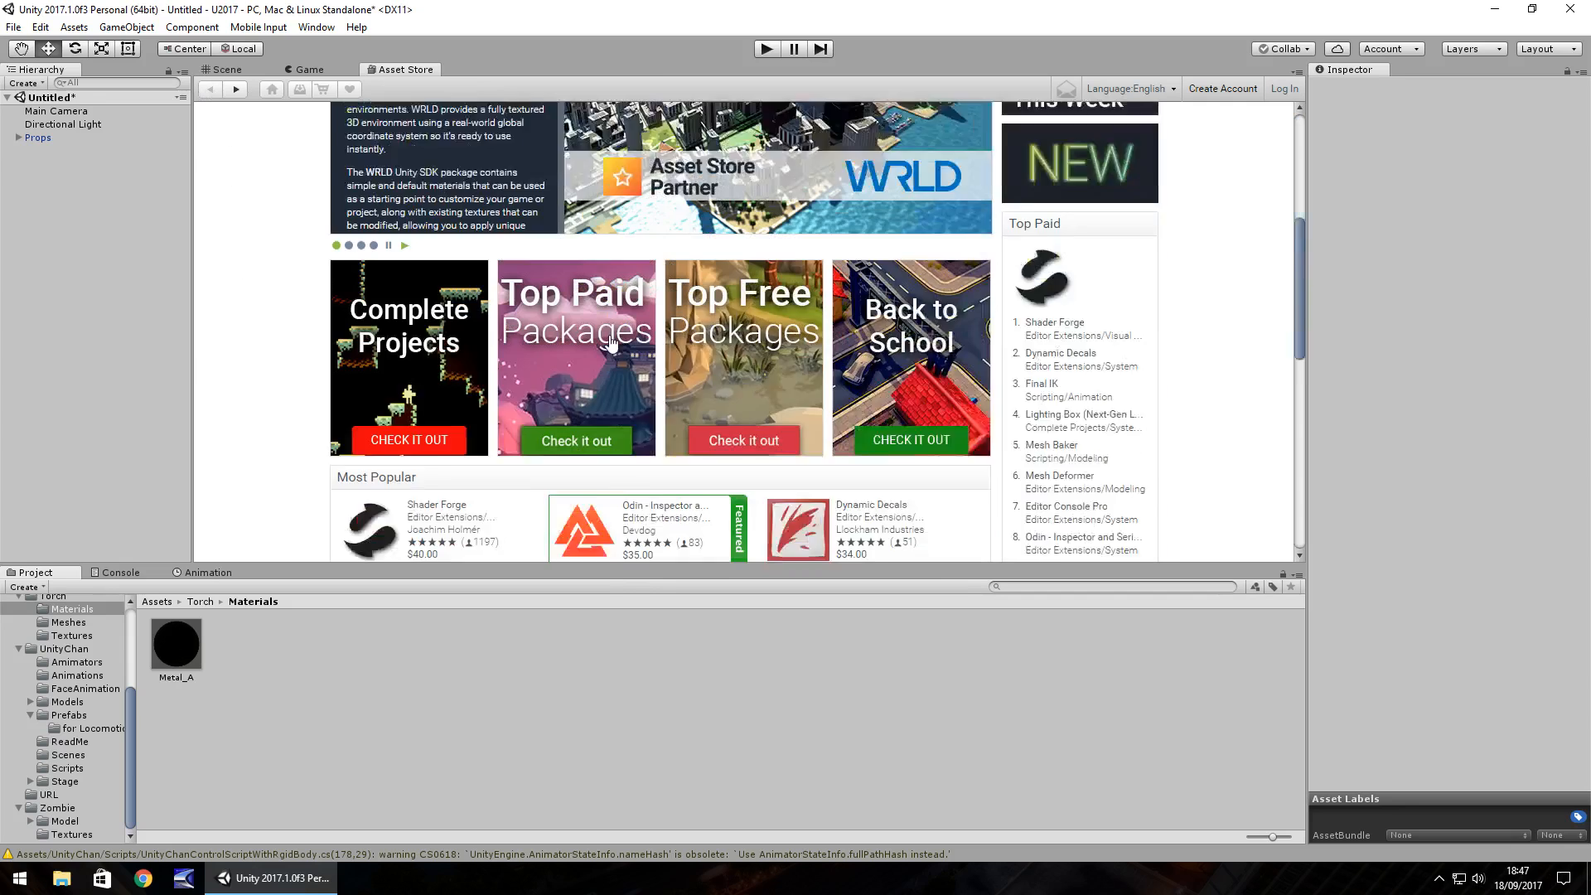
Step: Scroll down the store home to the Most Popular listings and Top Paid ranking
scroll(down, 3)
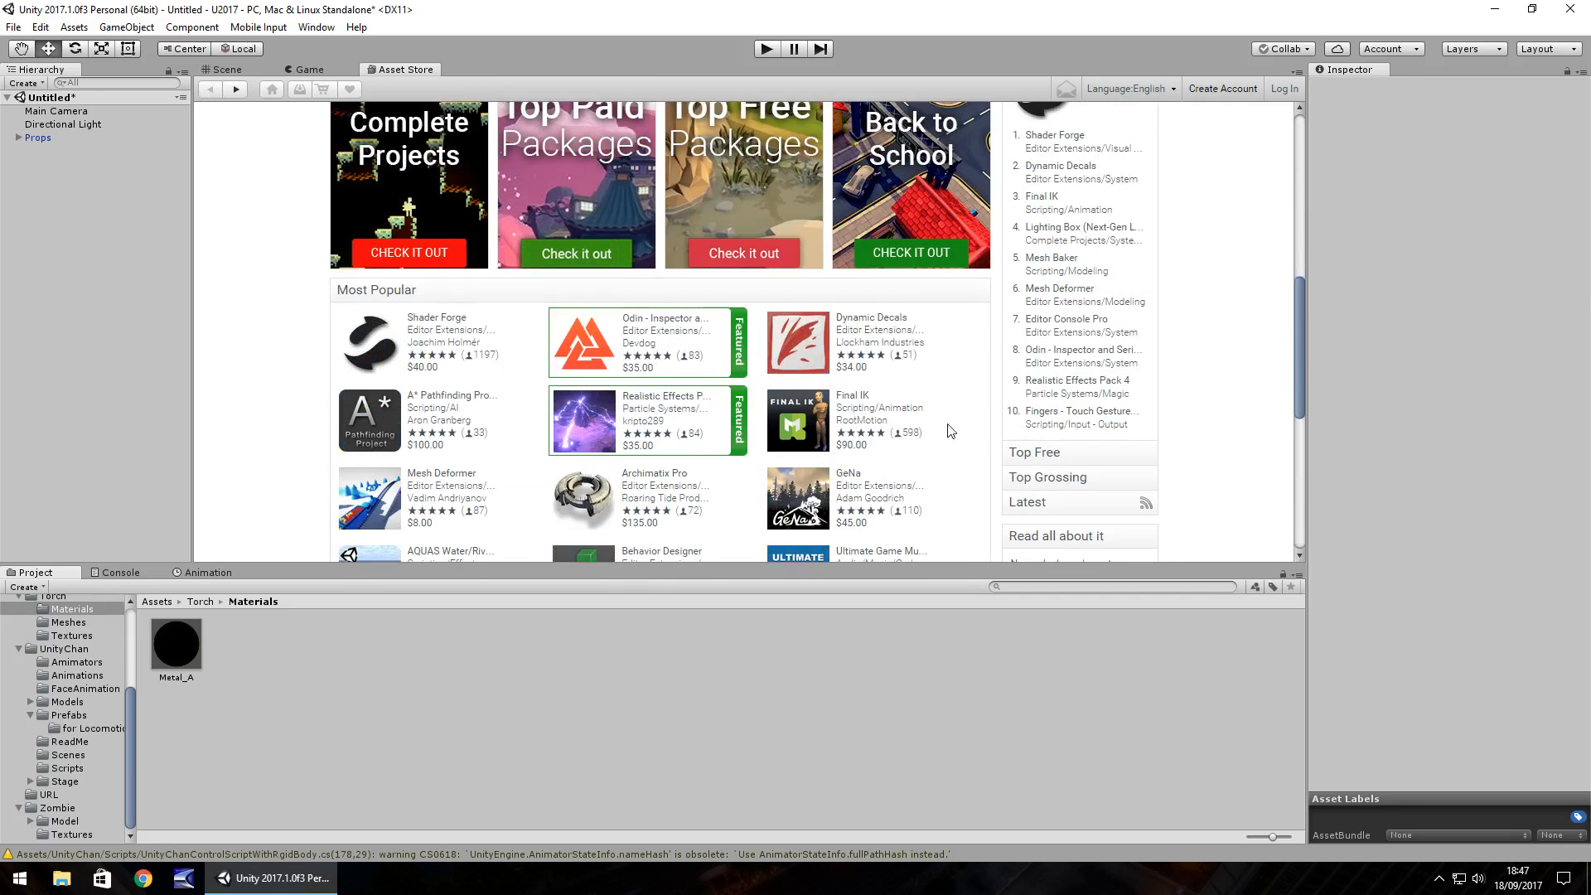
mouse_move(228, 328)
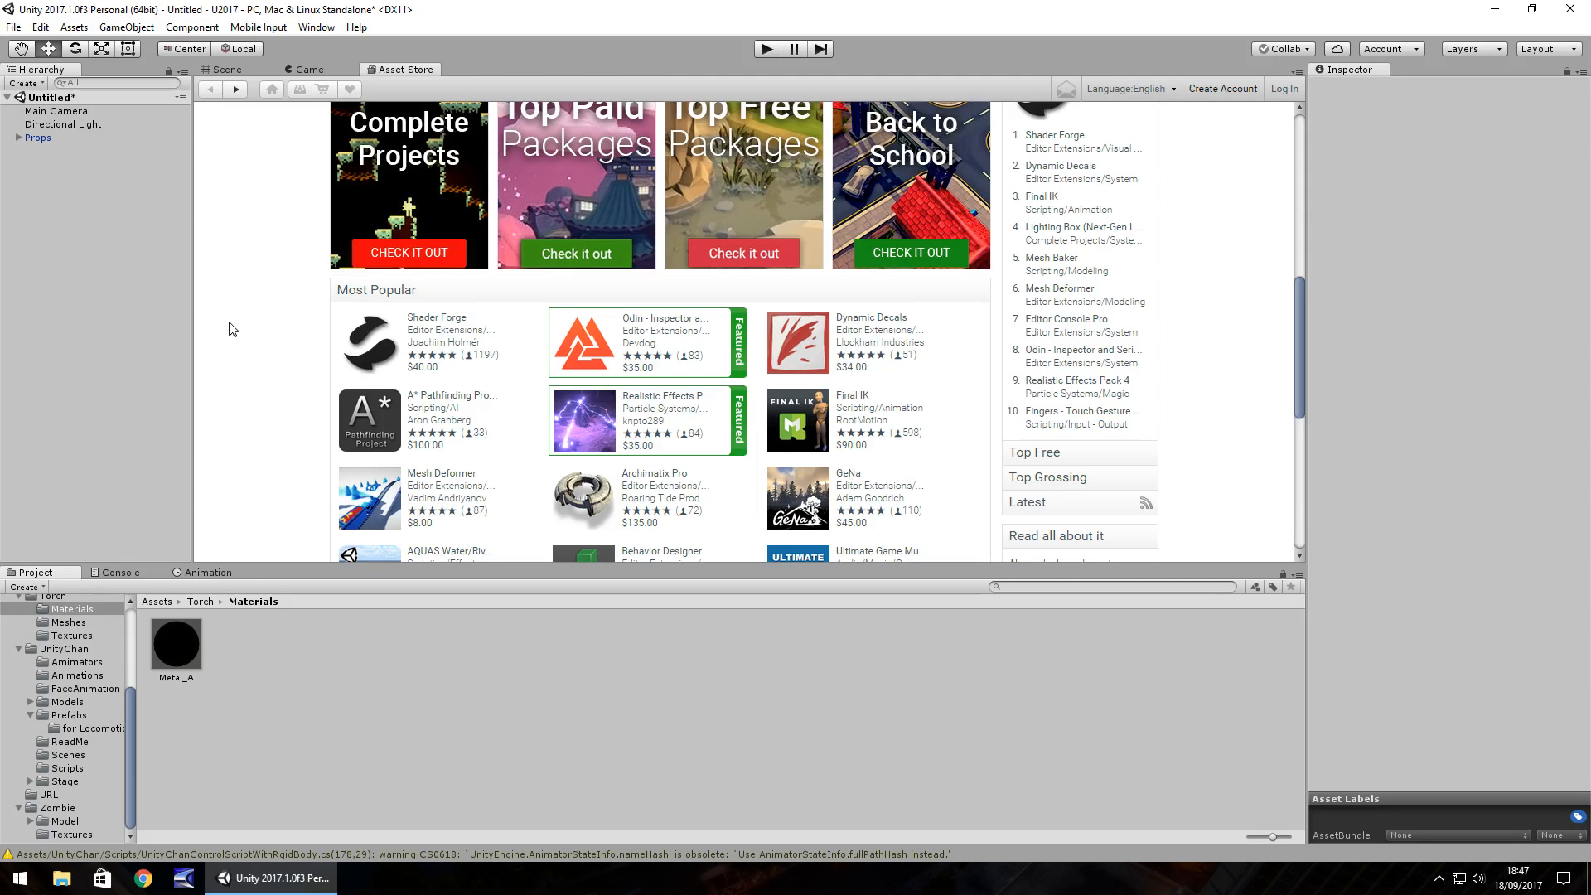
mouse_move(244, 324)
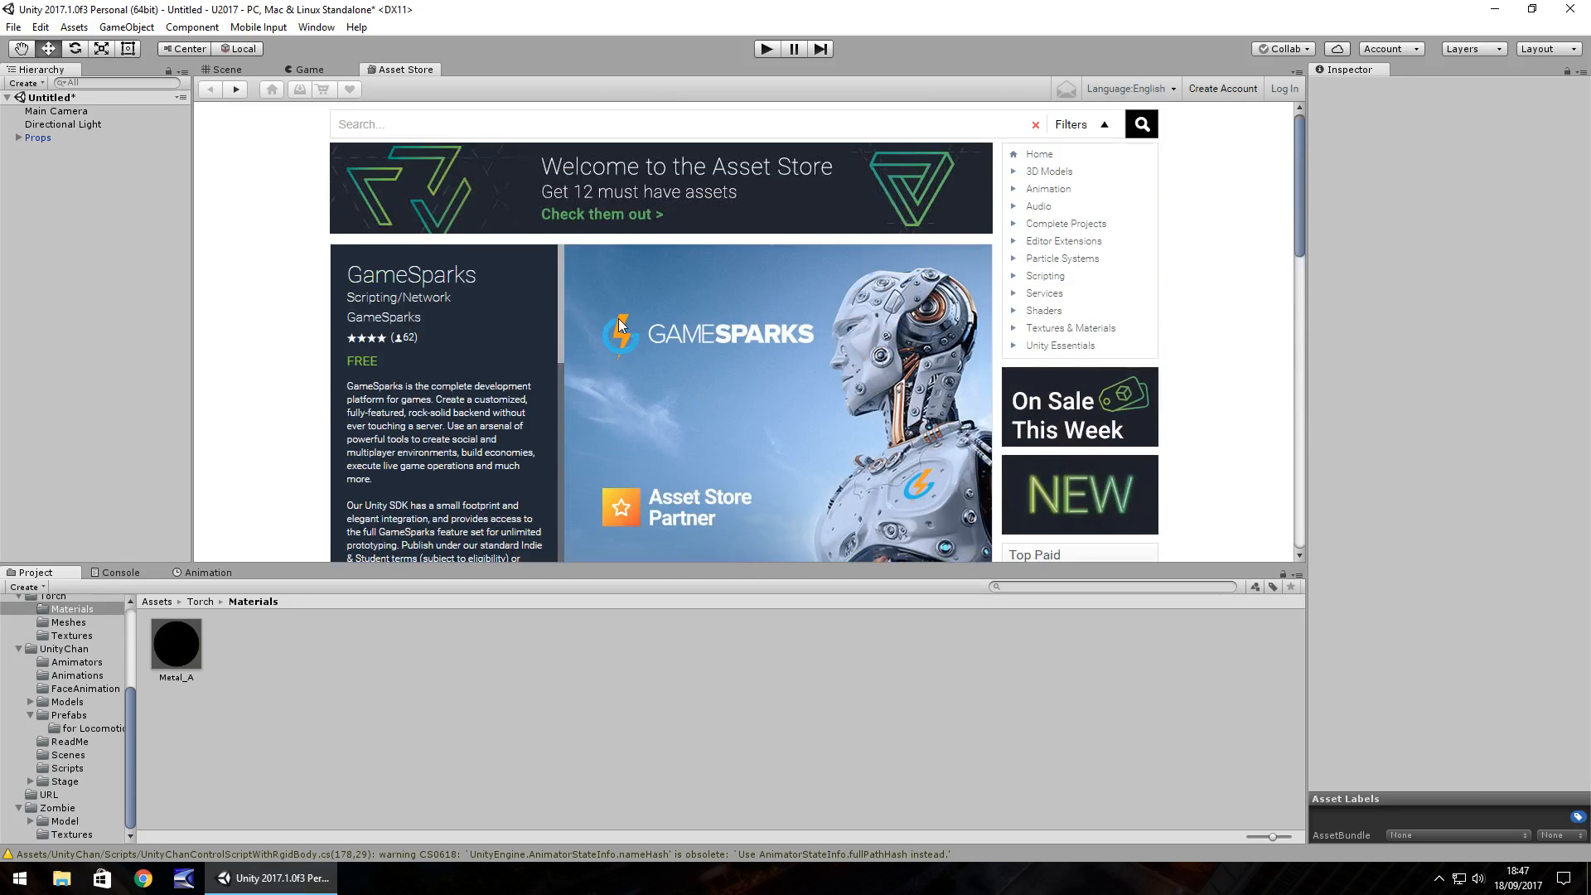
mouse_move(618, 325)
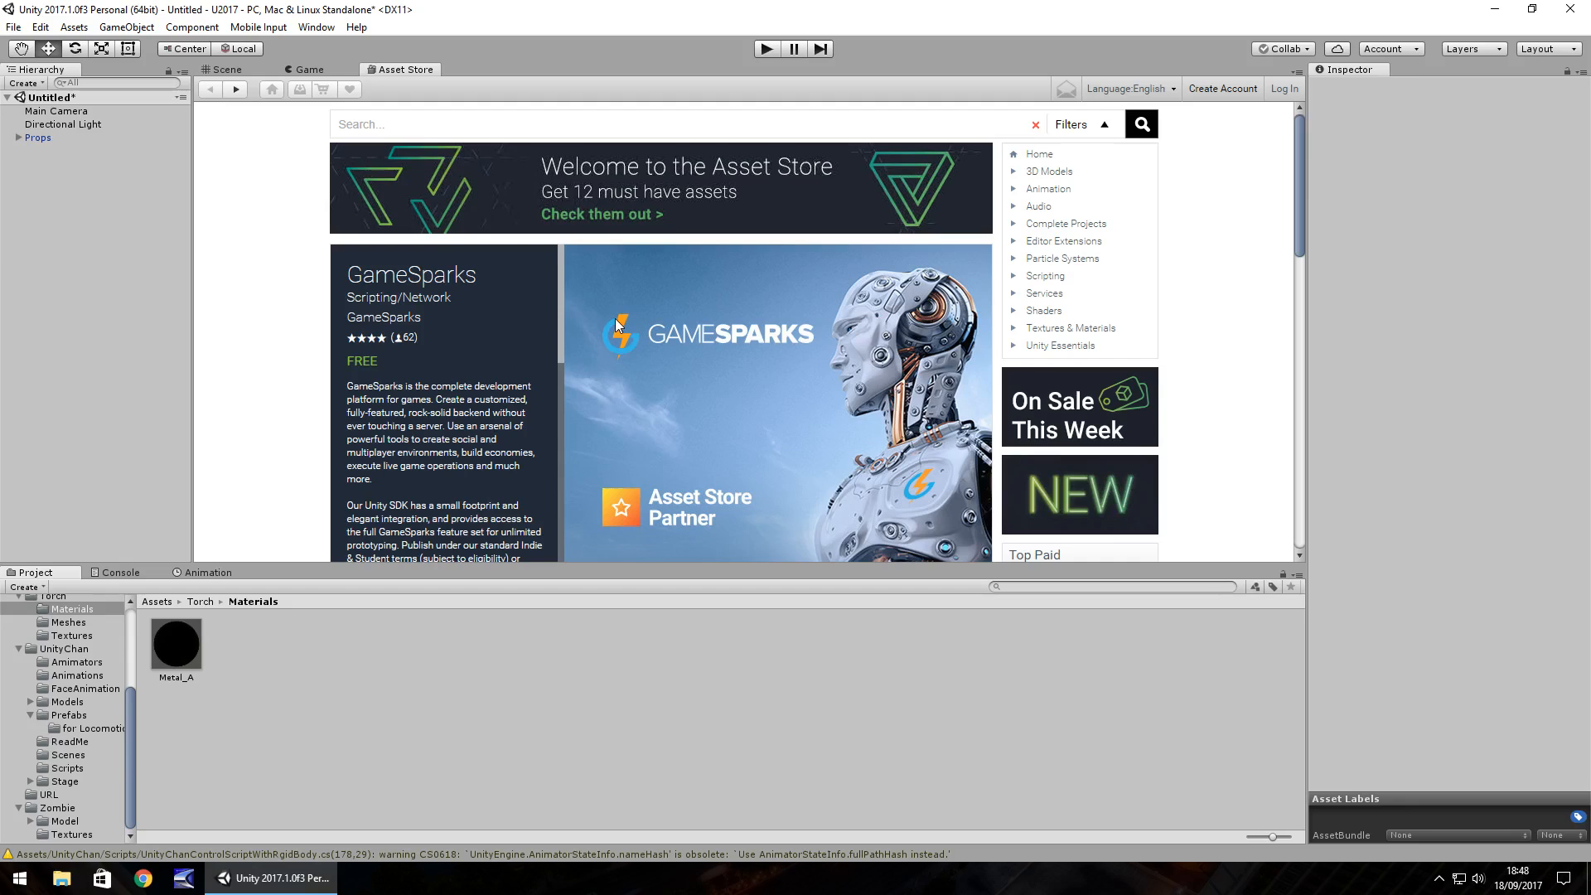
mouse_move(612, 343)
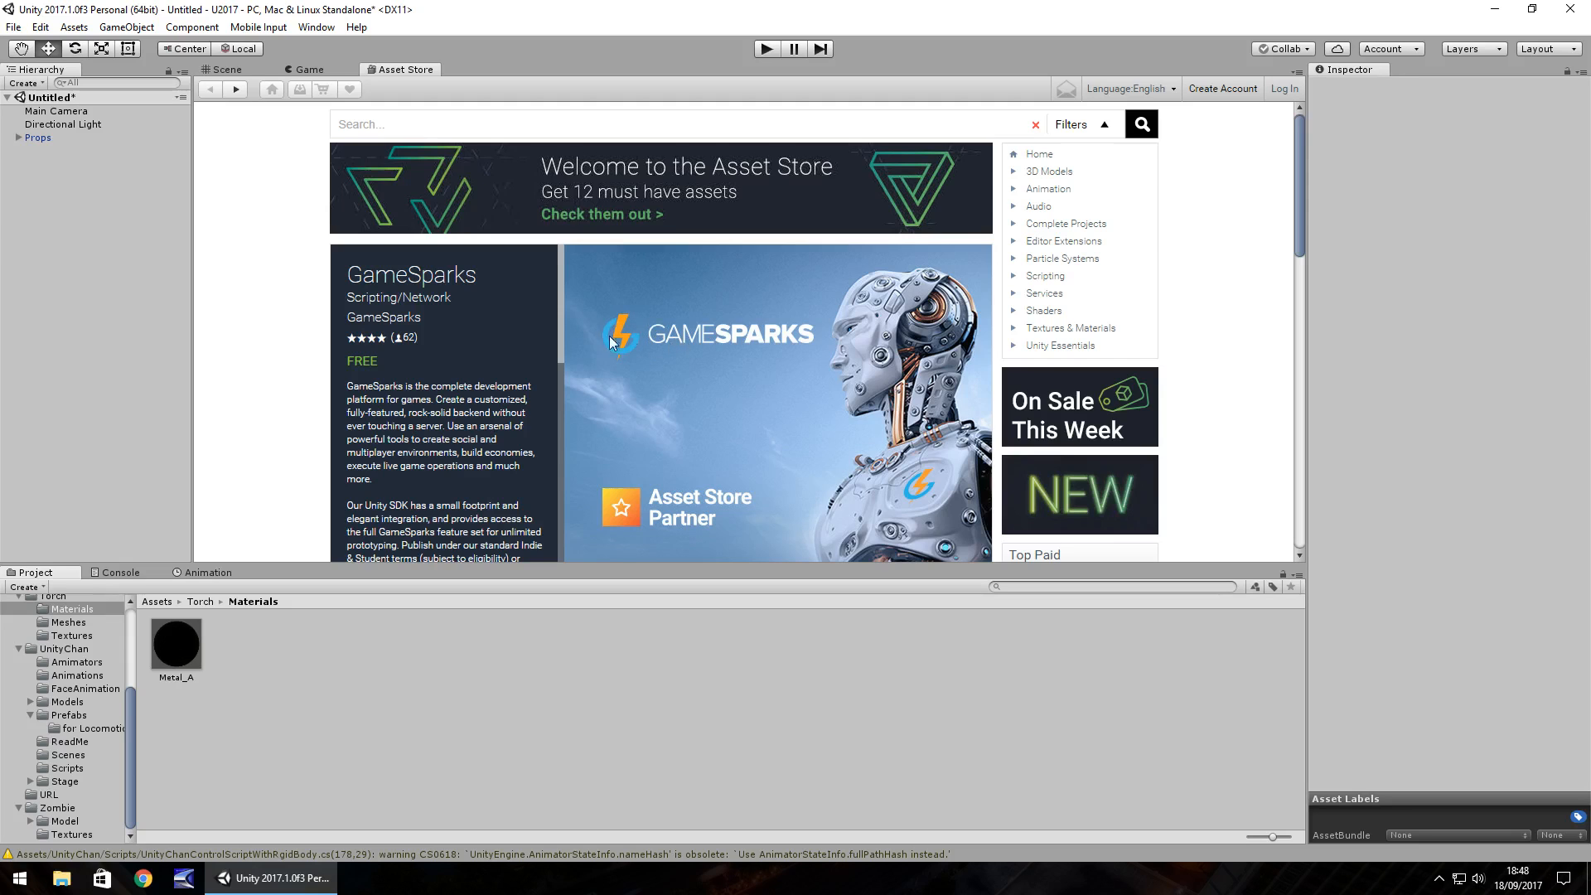
Step: Scroll further down Most Popular to packages like Village Interiors Kit and Flat Skills Icons
scroll(down, 3)
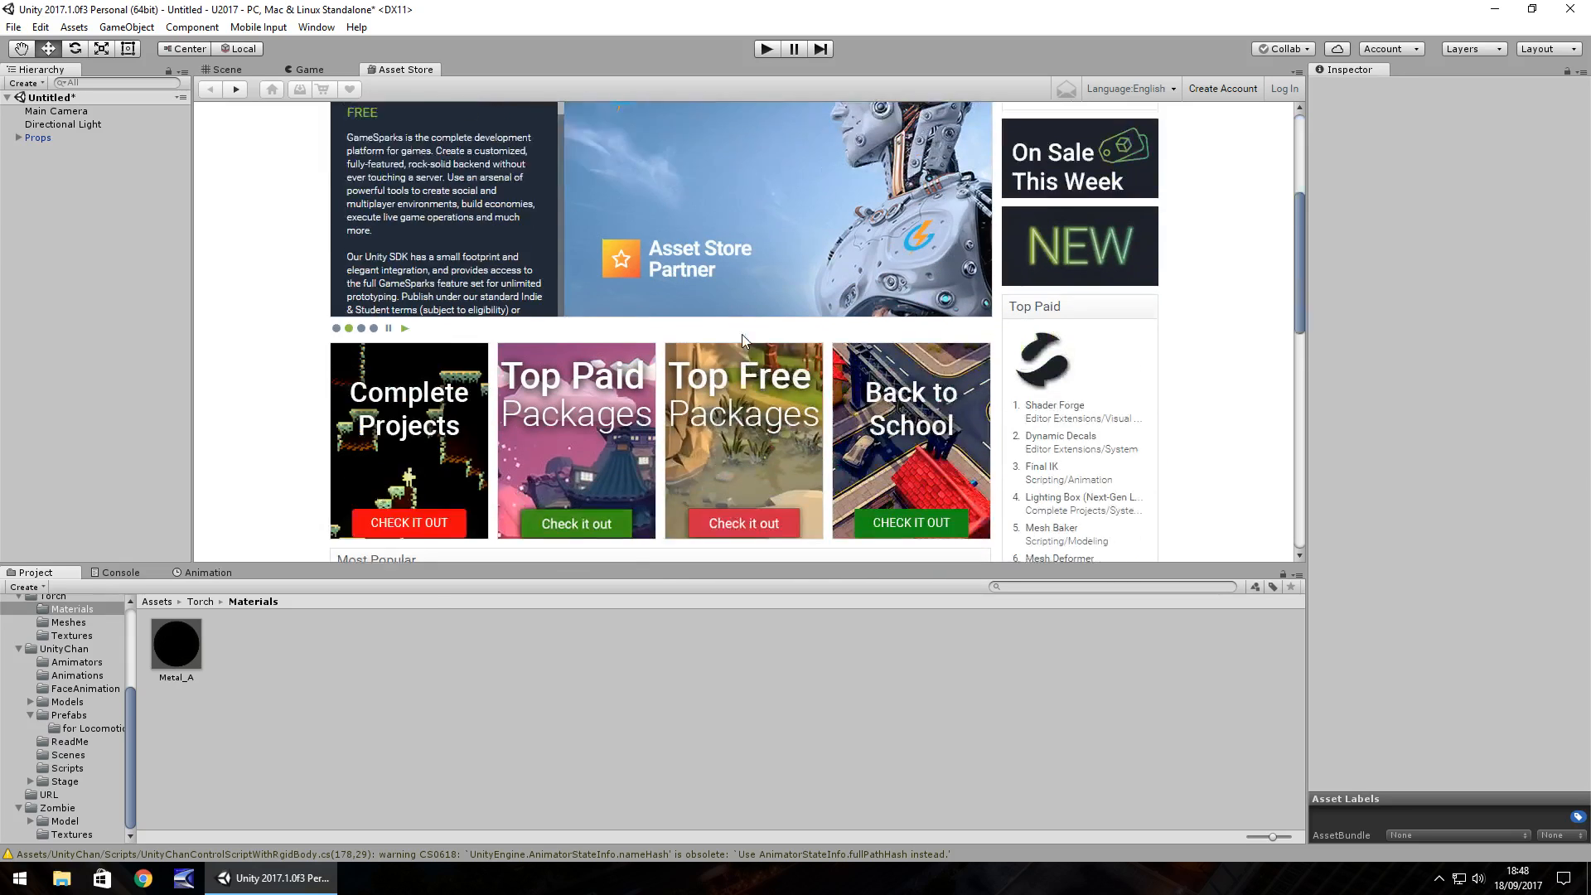
scroll(down, 3)
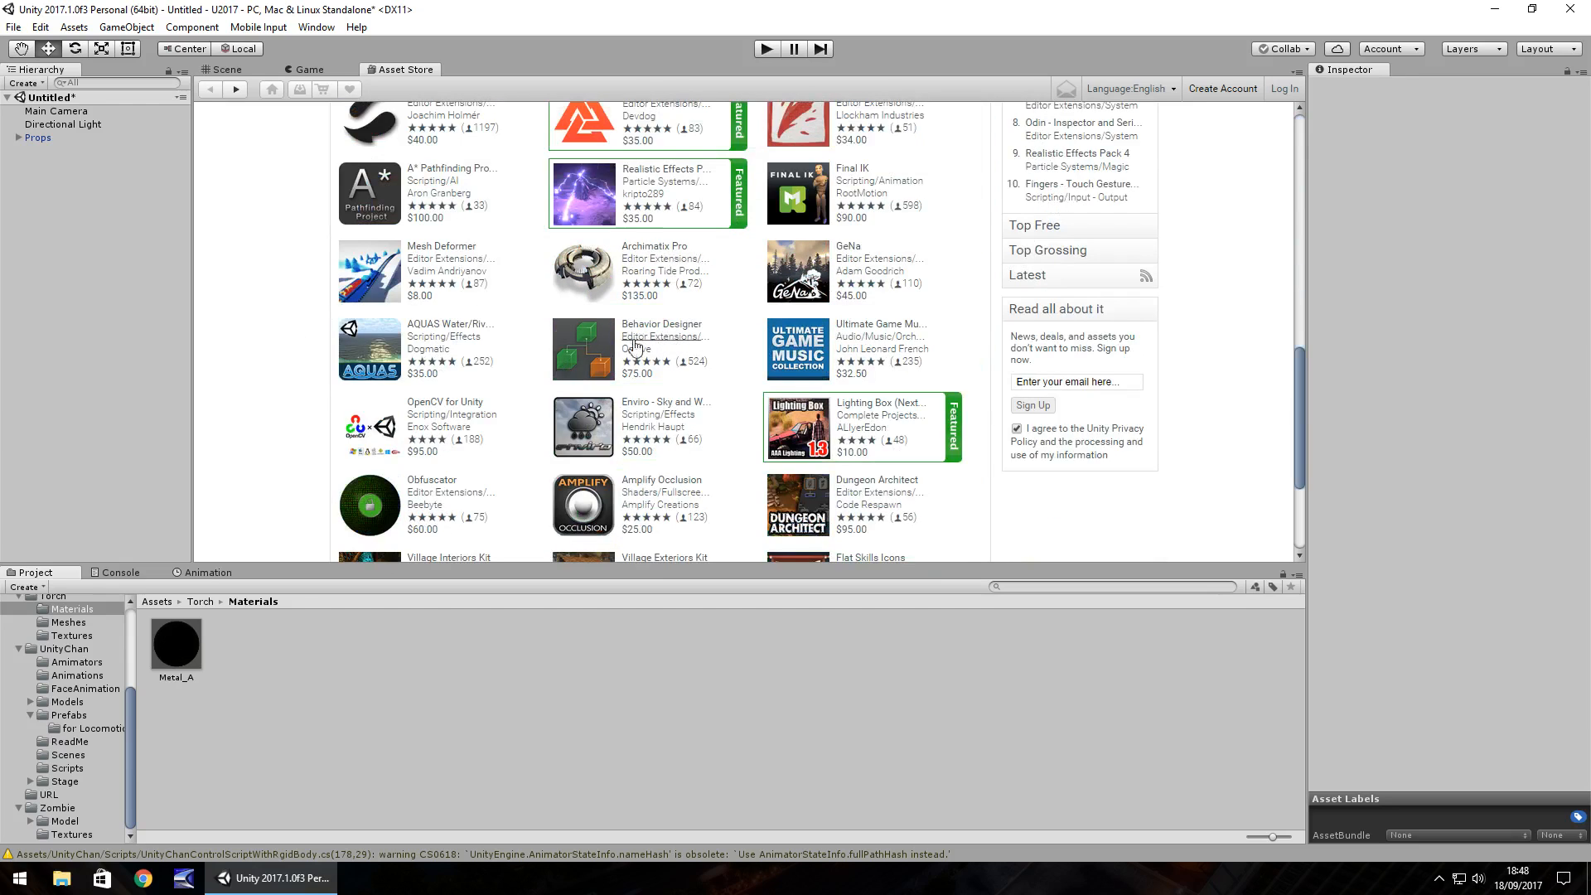
scroll(down, 3)
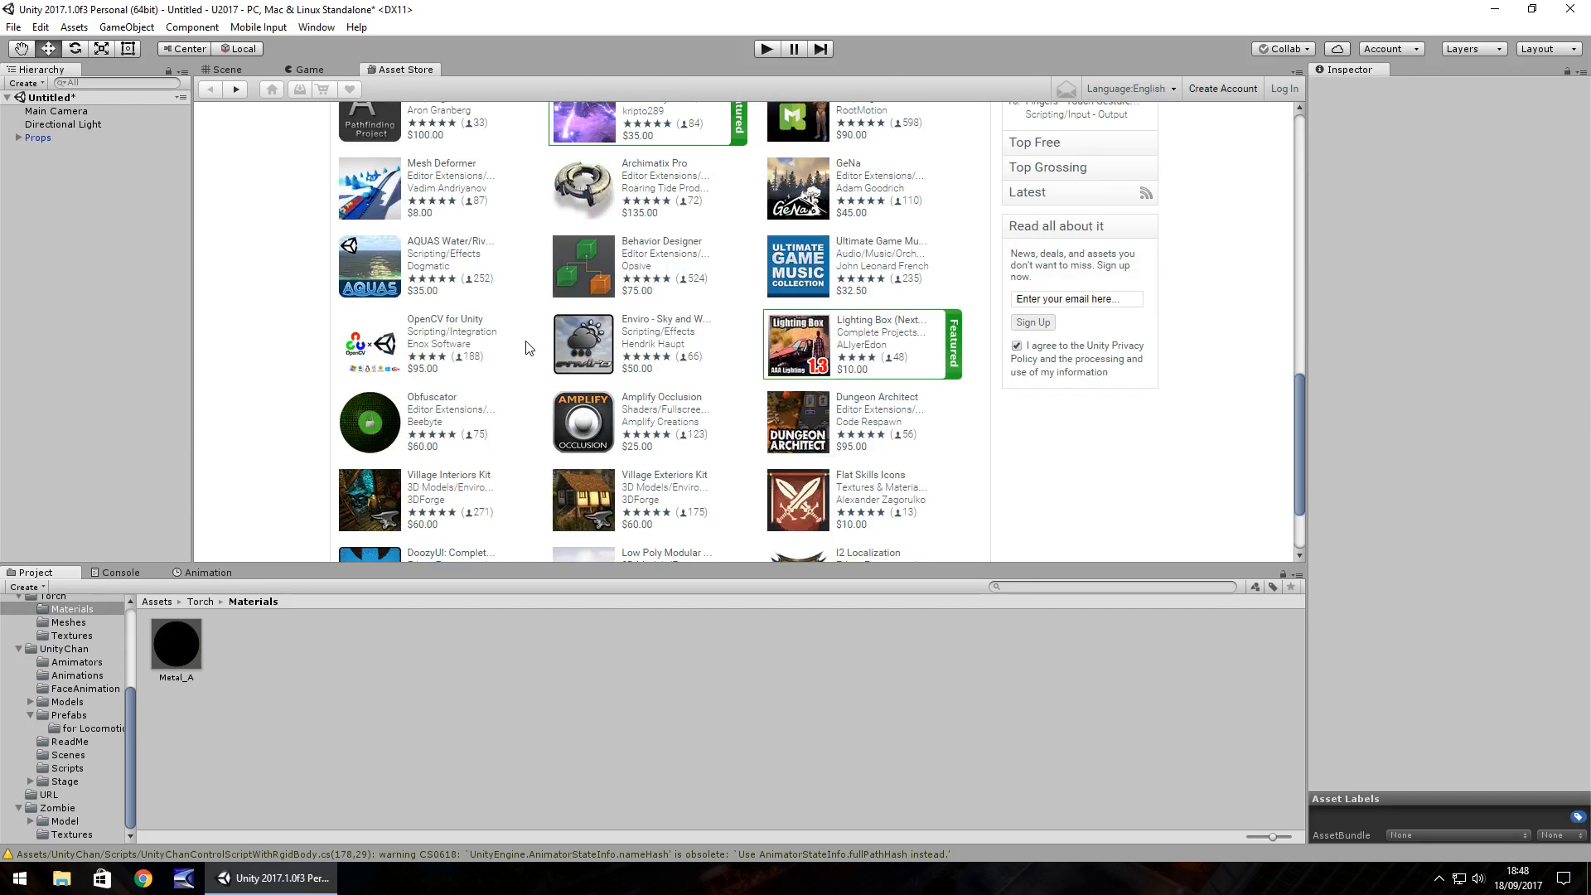